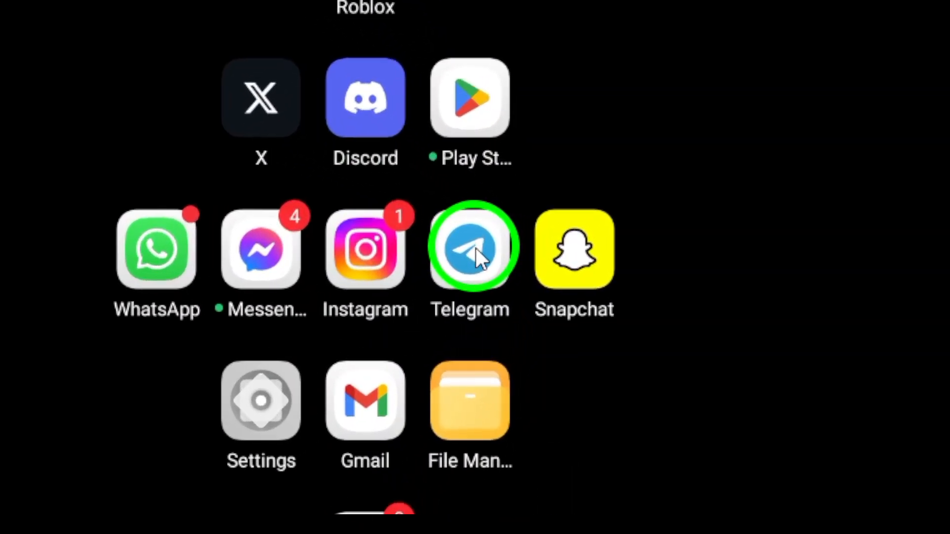
Step: Launch Telegram and open the contact's chat showing the earlier view-once photo
click(469, 248)
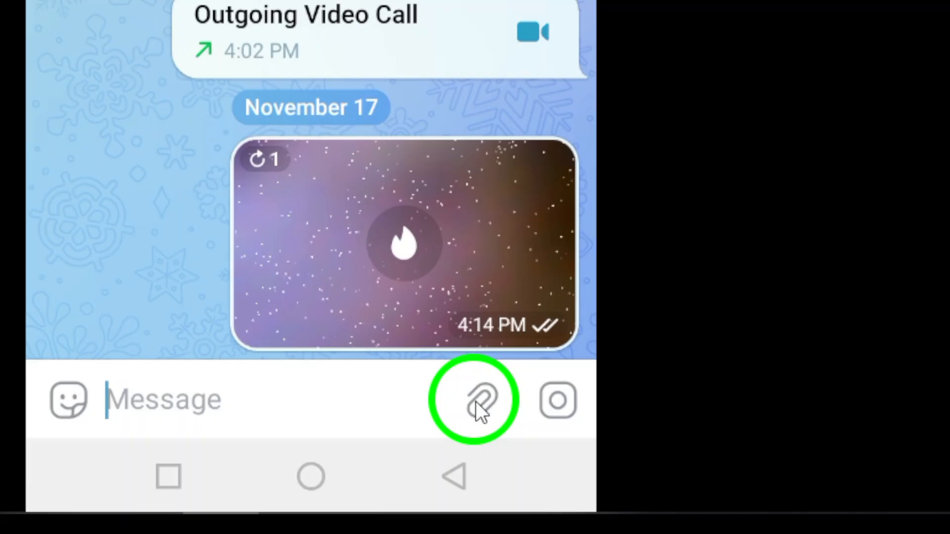
Step: Attach the handwritten notes photo from the gallery into the send preview
click(479, 399)
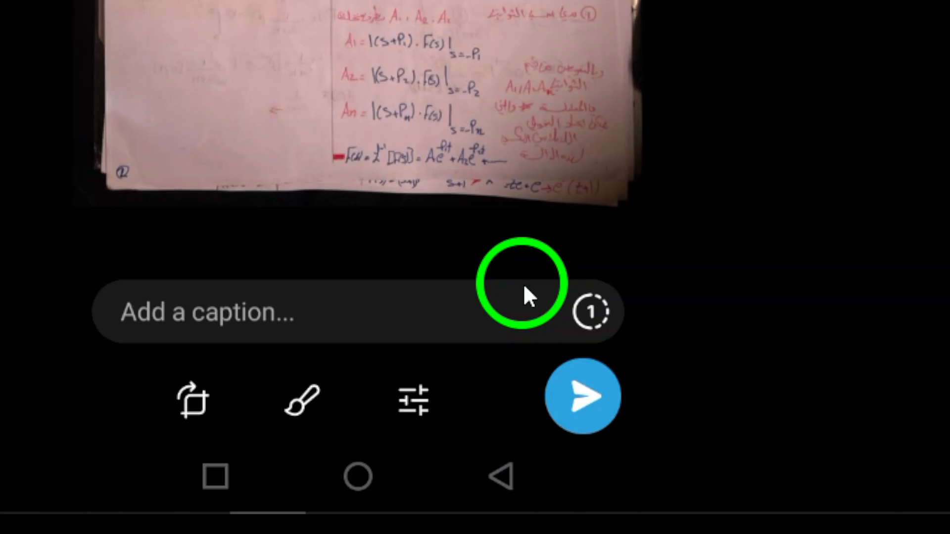
Step: Set the notes photo's self-destruct timer to View Once
click(590, 310)
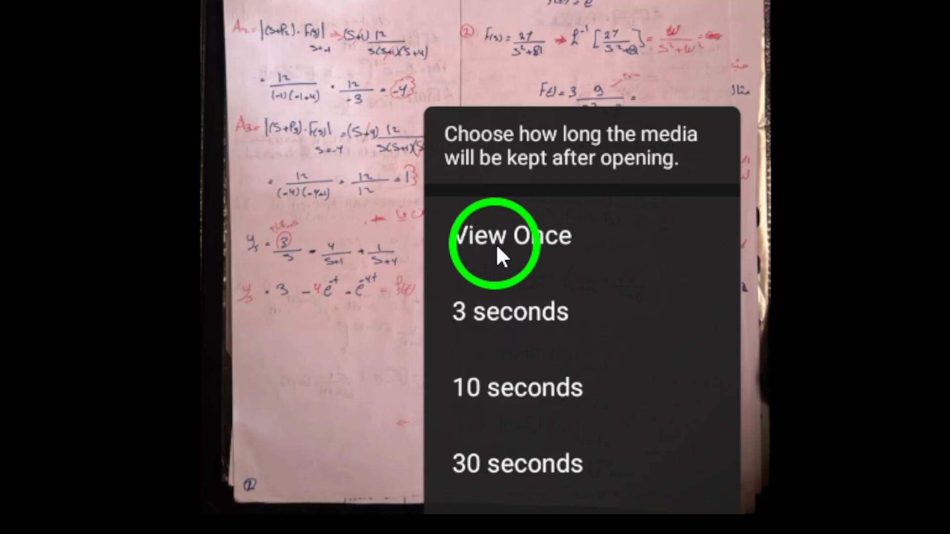
click(512, 235)
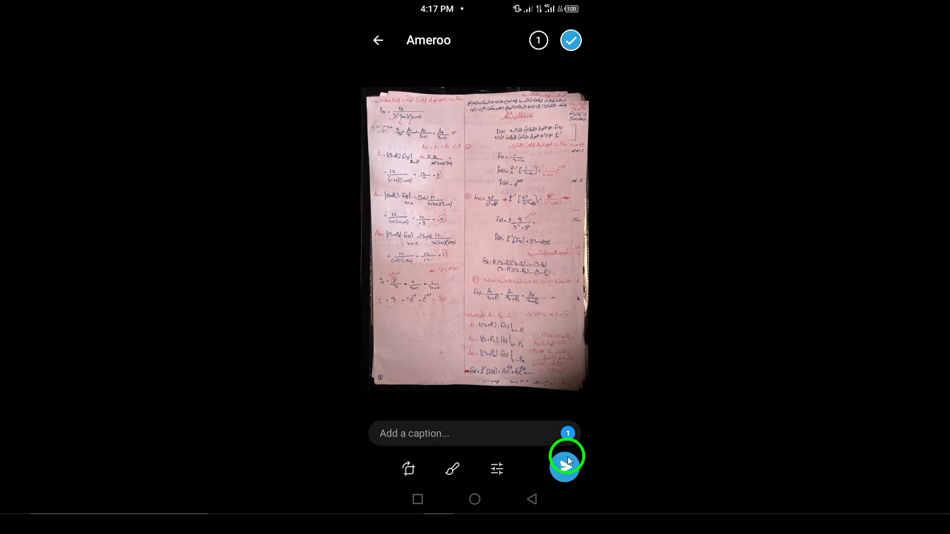
Step: Send the view-once handwritten notes photo to the chat
click(566, 456)
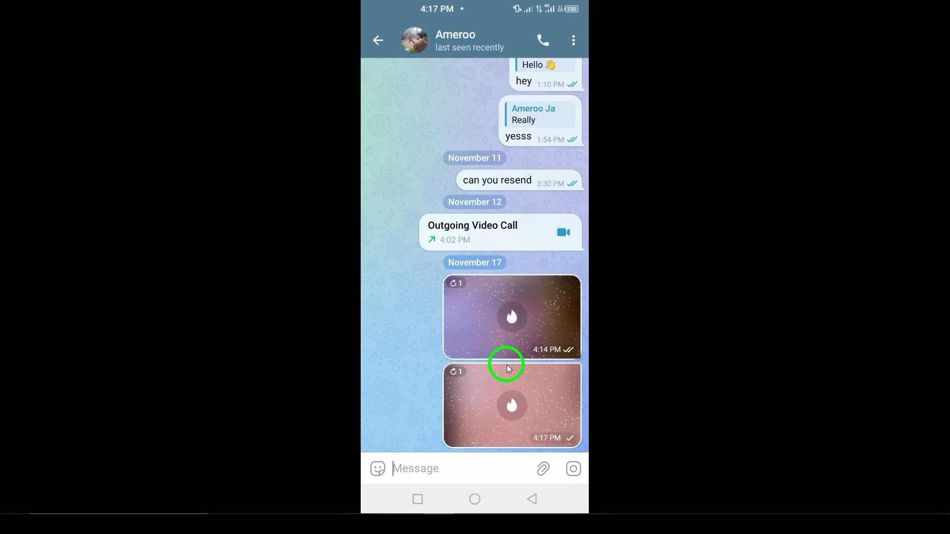
mouse_move(456, 372)
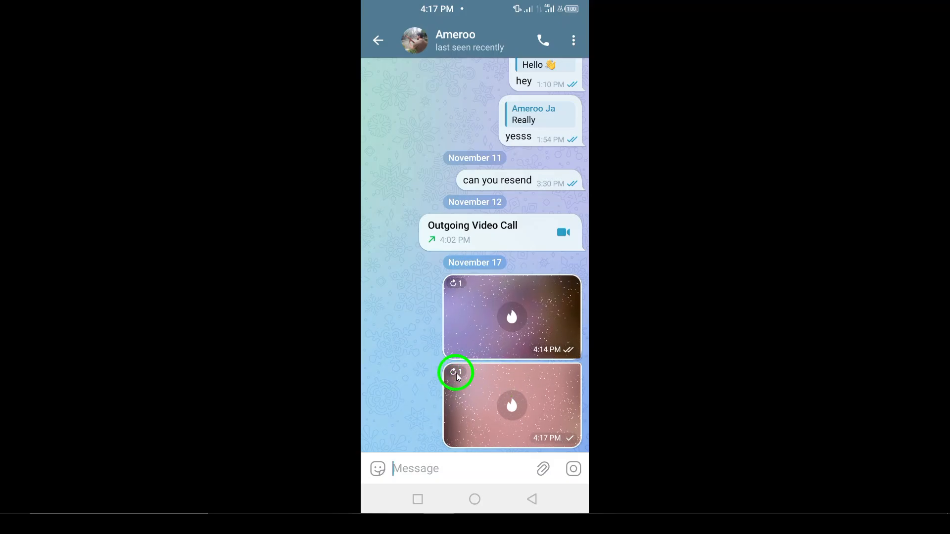